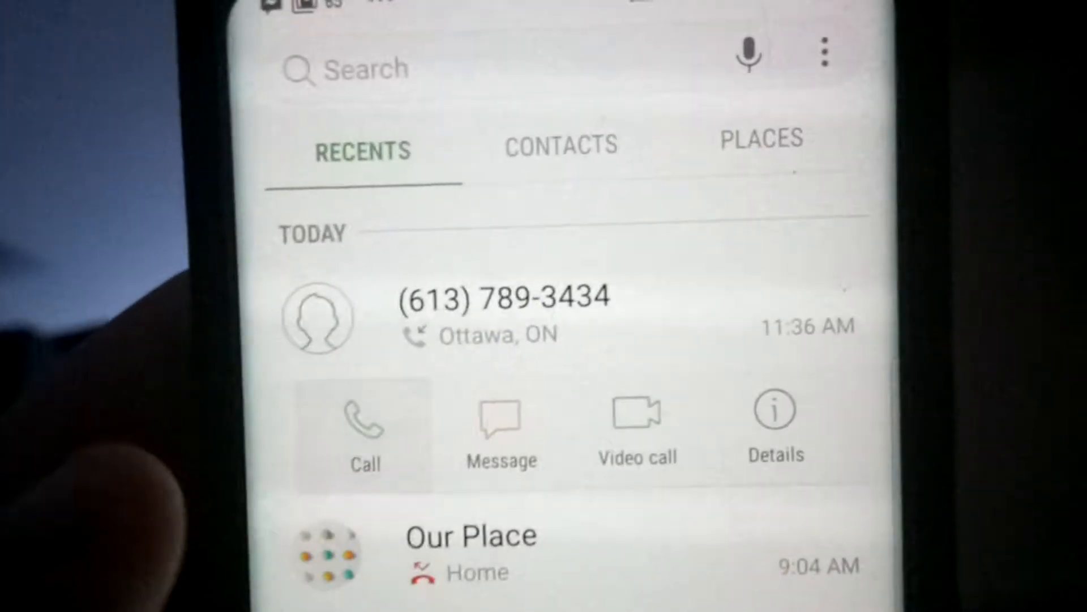
pyautogui.click(365, 421)
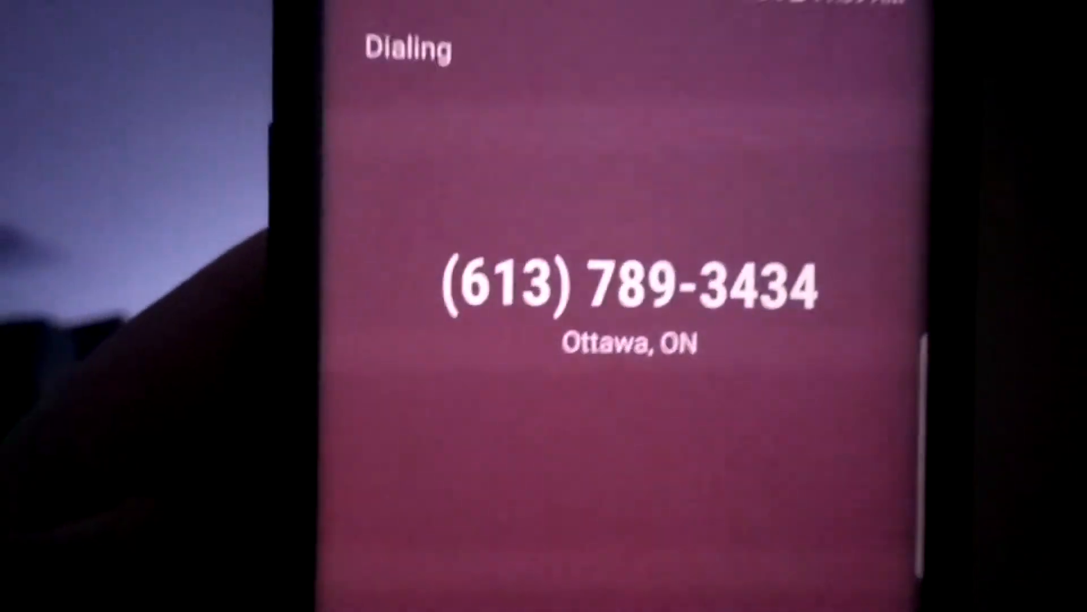